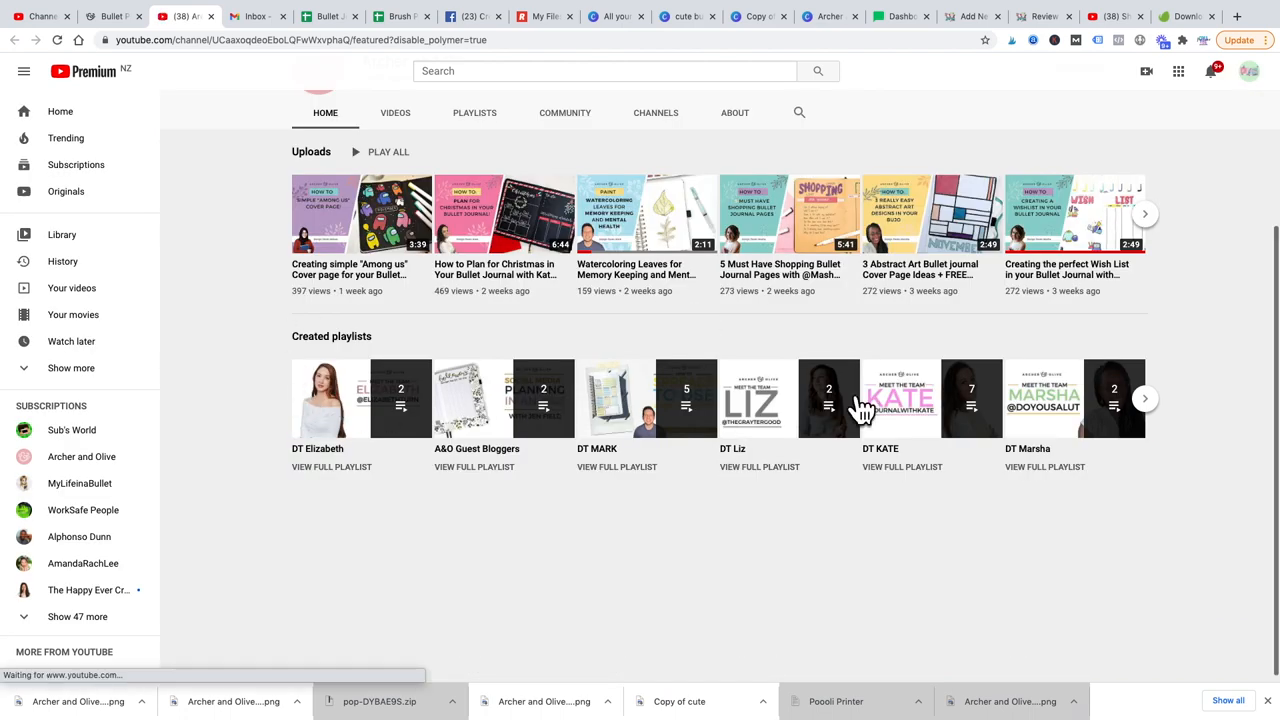
scroll("up", 3)
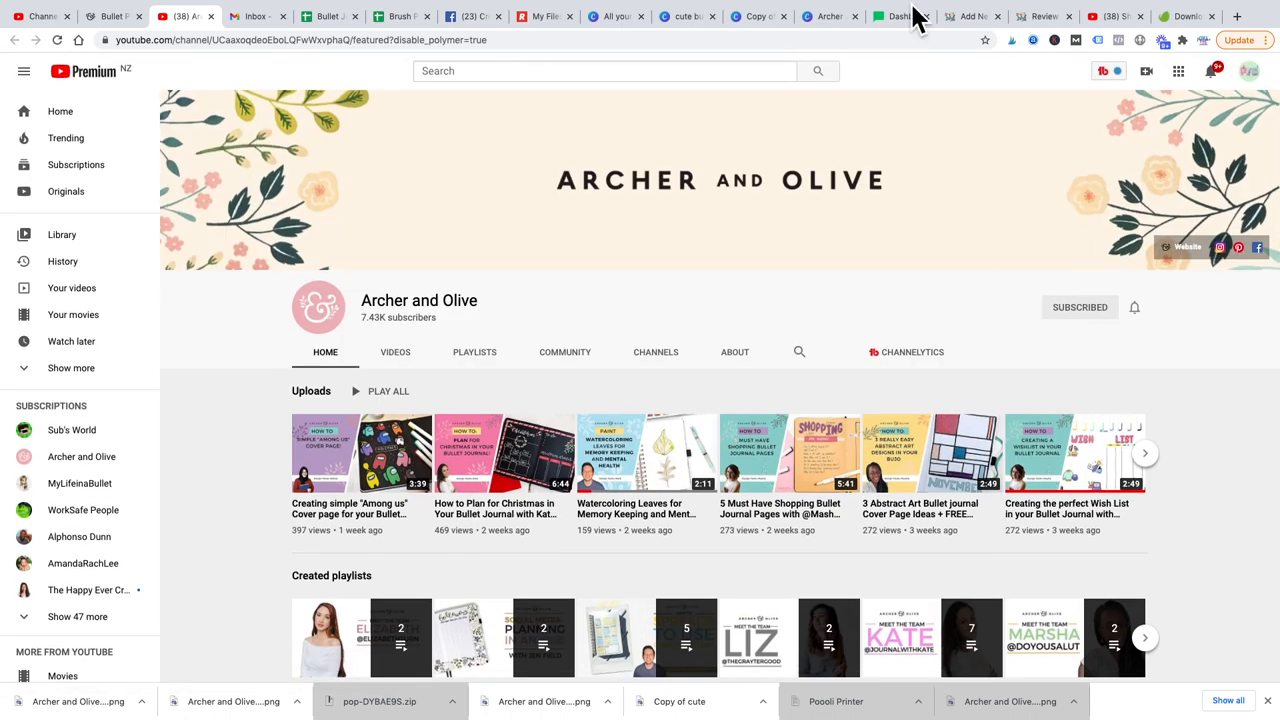